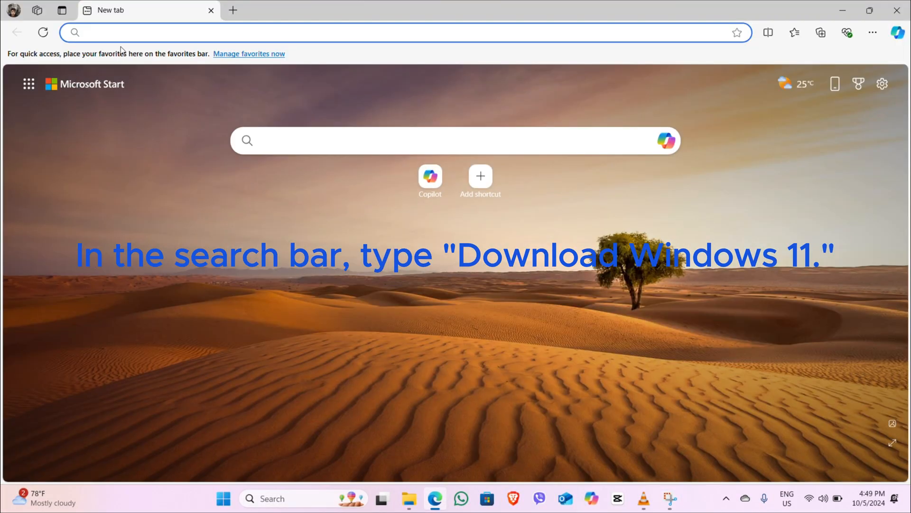
- Run a Bing search for 'win 11 download' from the Edge address bar
type("win")
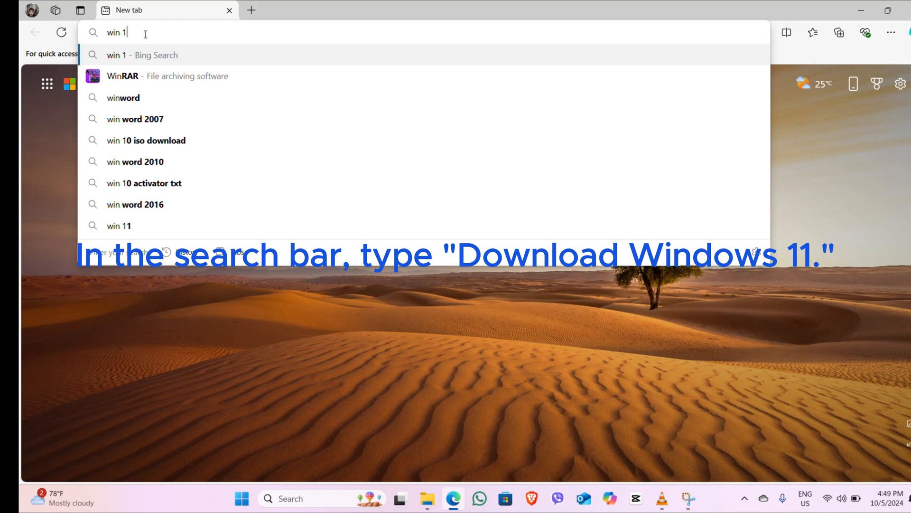
type("1")
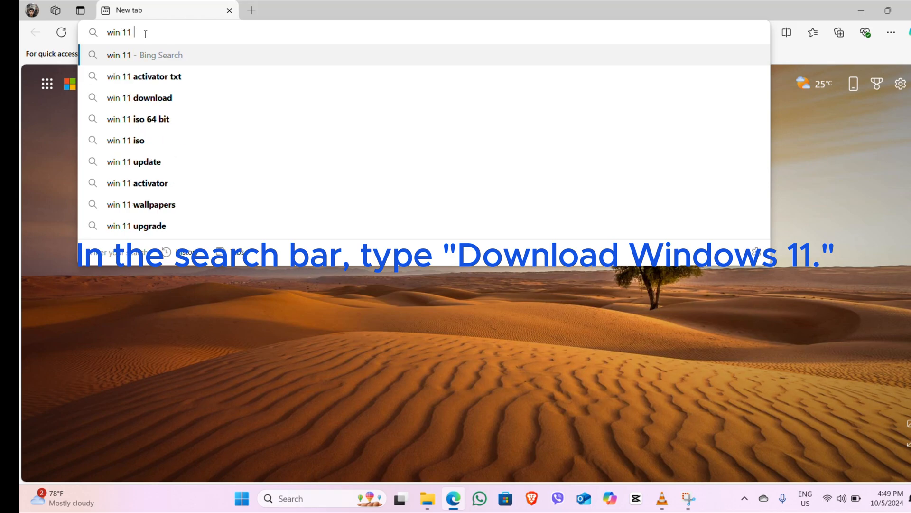
left_click(139, 98)
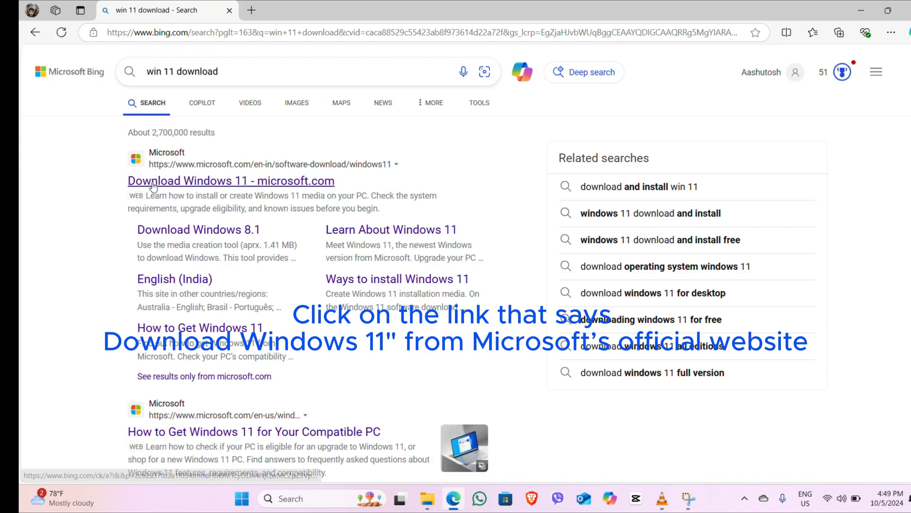
- Go to Microsoft's Download Windows 11 page and reach the Create Windows 11 Installation Media section
left_click(231, 180)
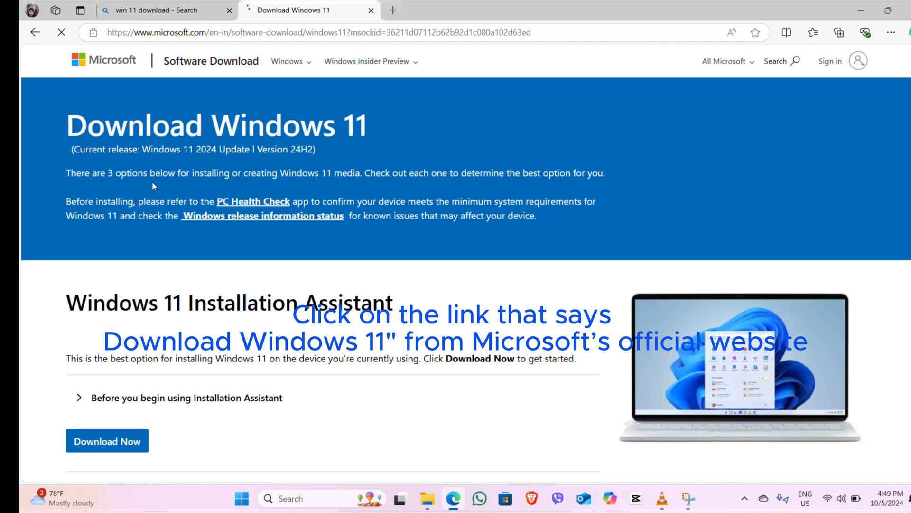
scroll("down", 3)
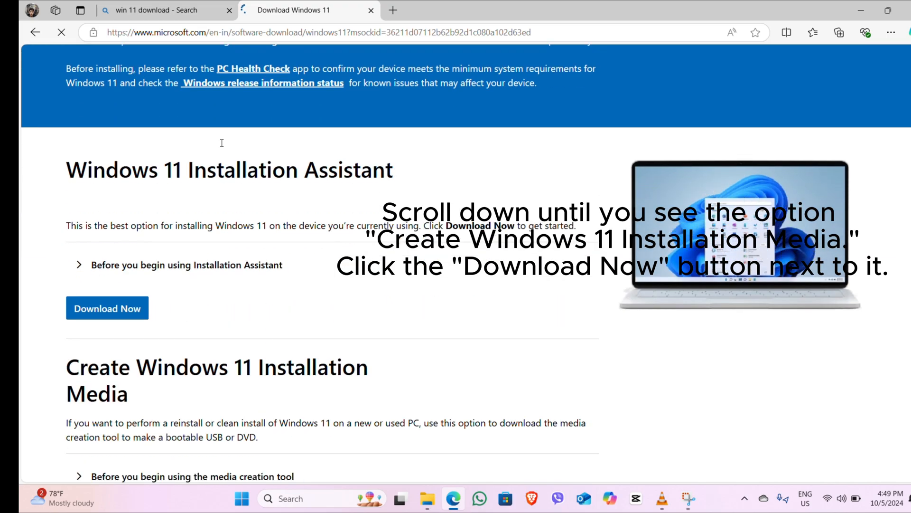
scroll("down", 3)
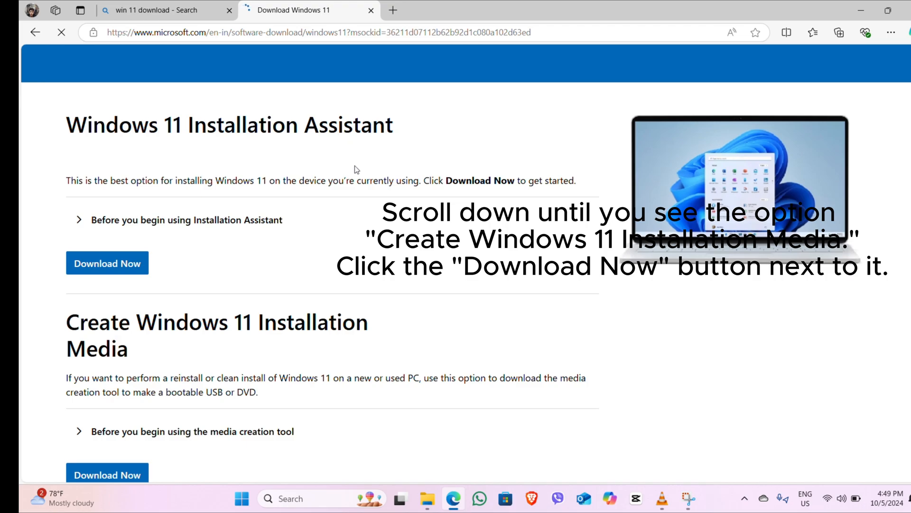
scroll("down", 3)
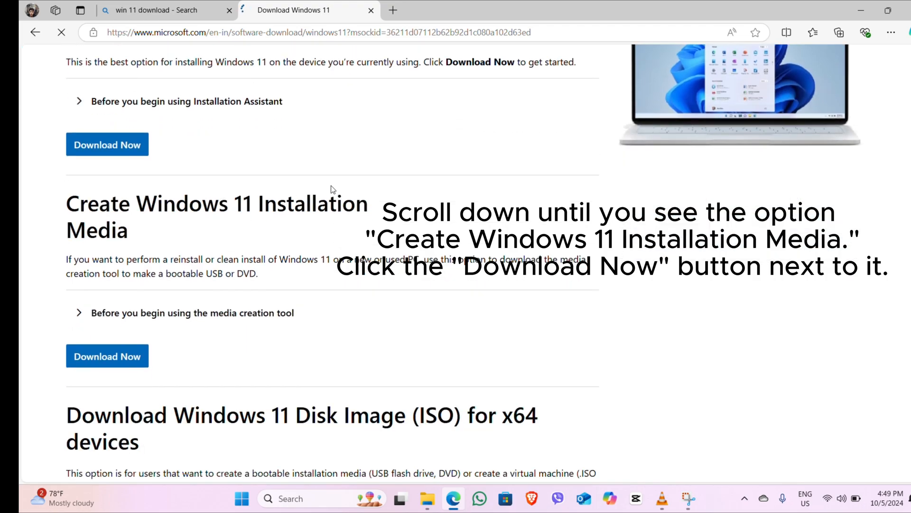
scroll("down", 3)
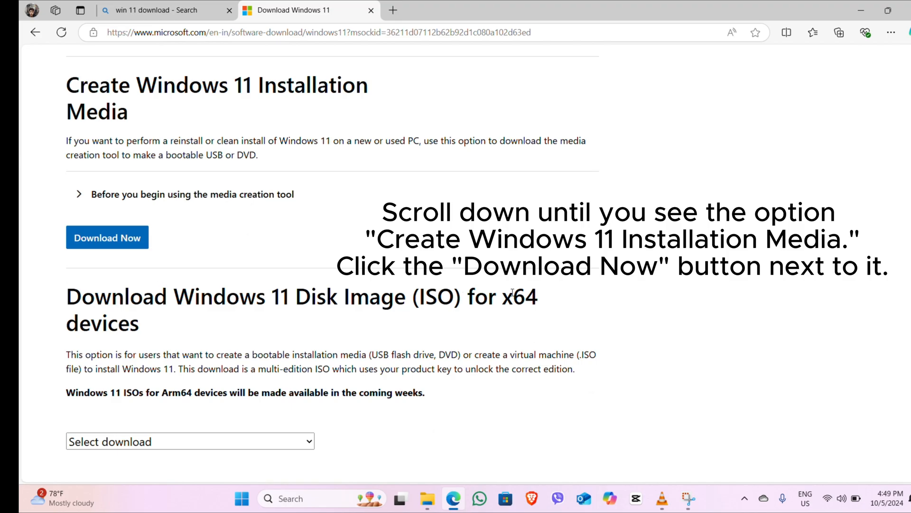
mouse_move(182, 315)
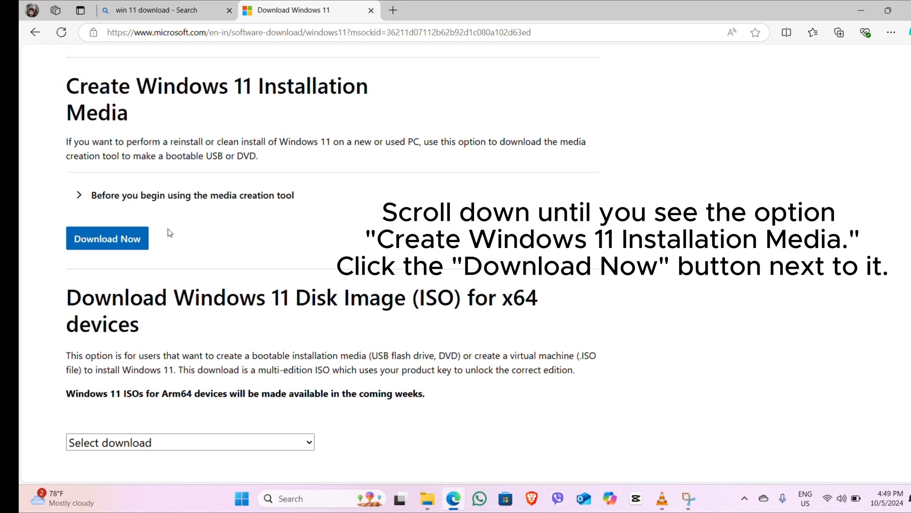
scroll("up", 3)
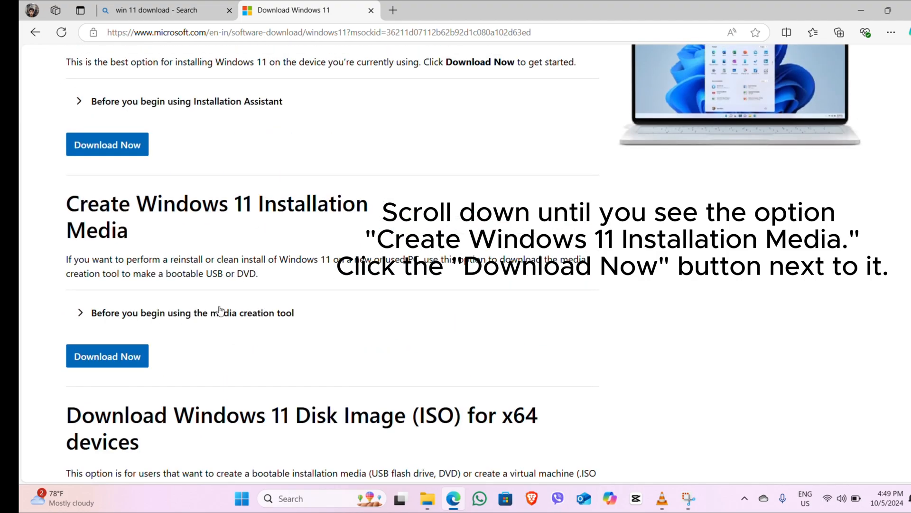
- Download mediacreationtool.exe via Download Now and check its progress in the Downloads panel
left_click(107, 356)
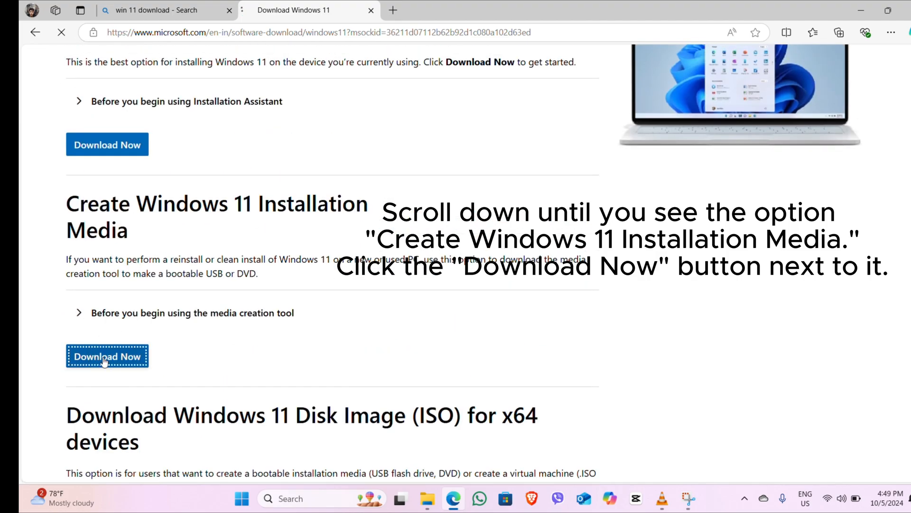
left_click(107, 356)
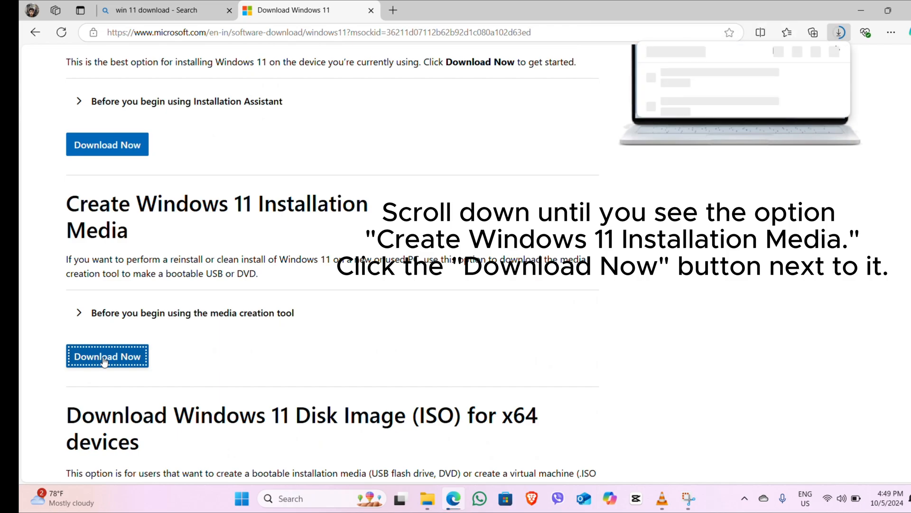
left_click(108, 356)
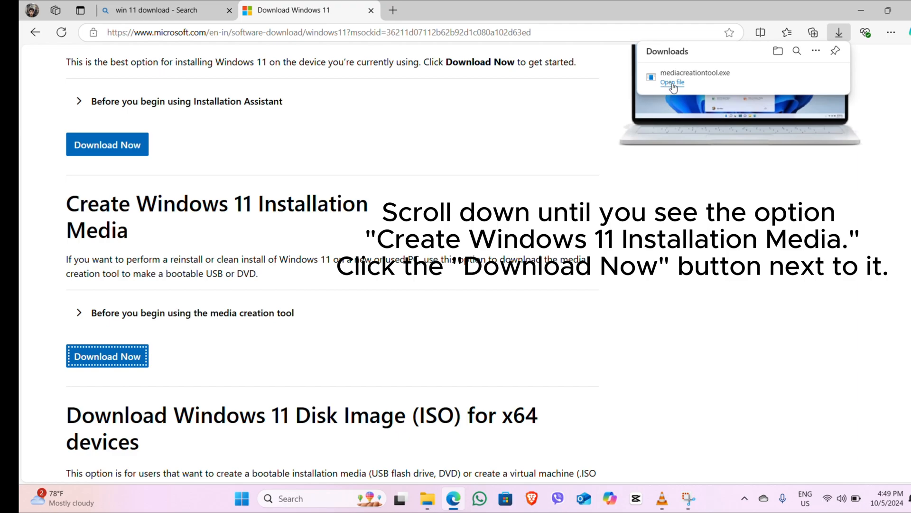
mouse_move(707, 90)
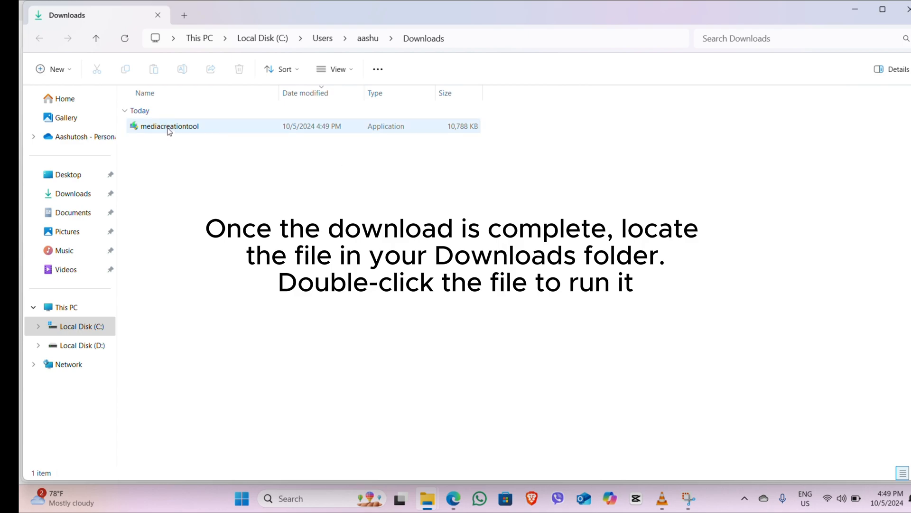
mouse_move(169, 127)
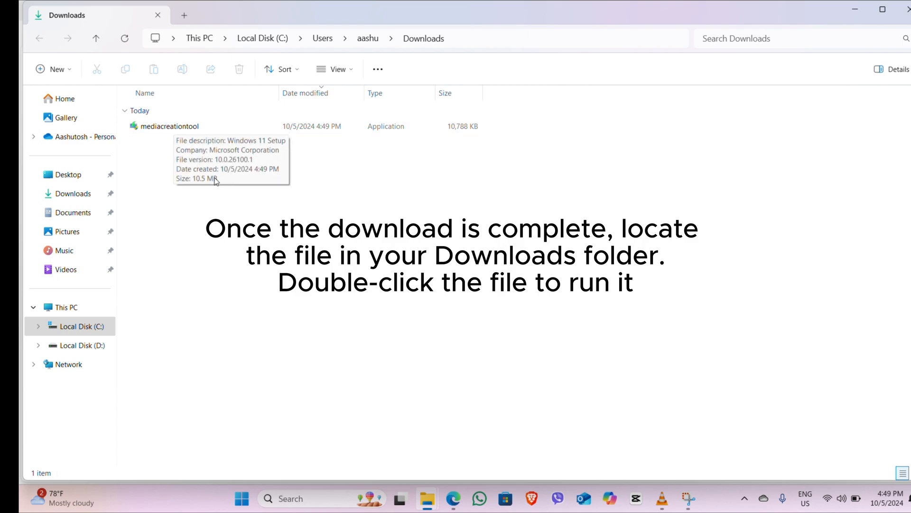
- Launch mediacreationtool from Downloads and dismiss the 'problem starting Setup' message with OK
left_click(169, 126)
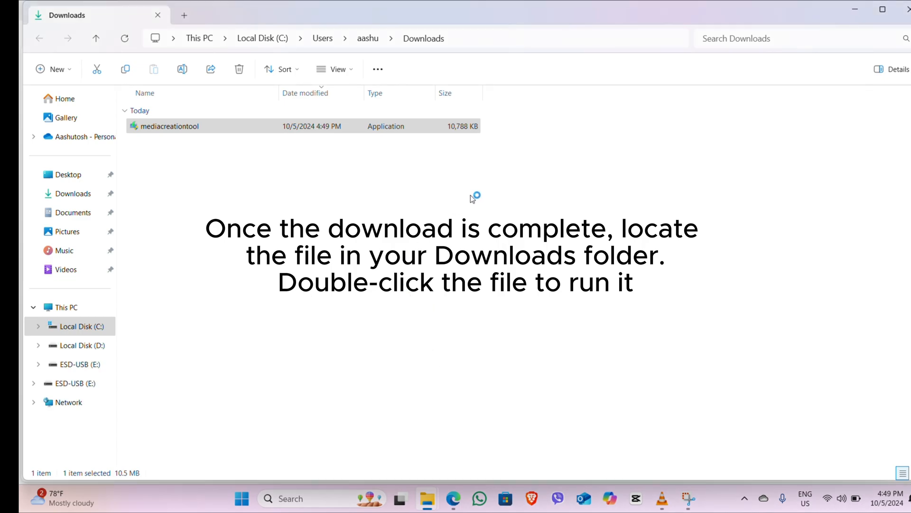
mouse_move(539, 217)
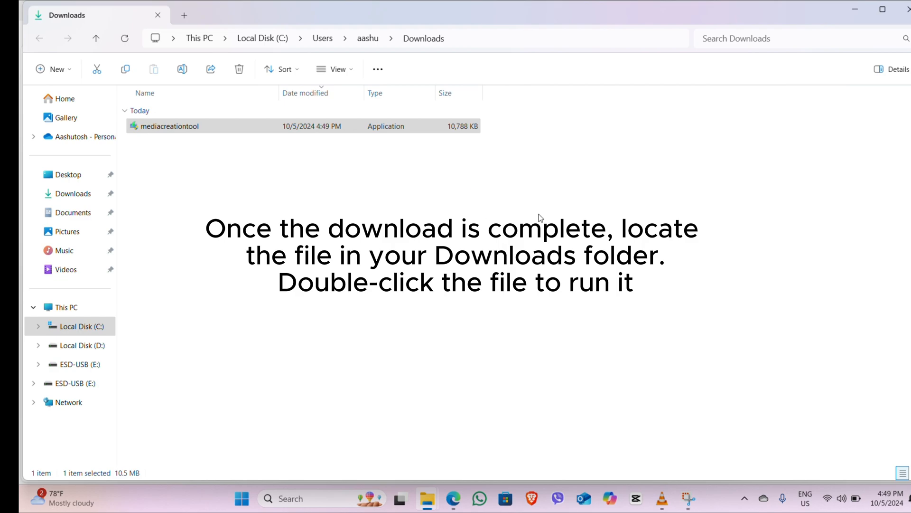
left_click(174, 127)
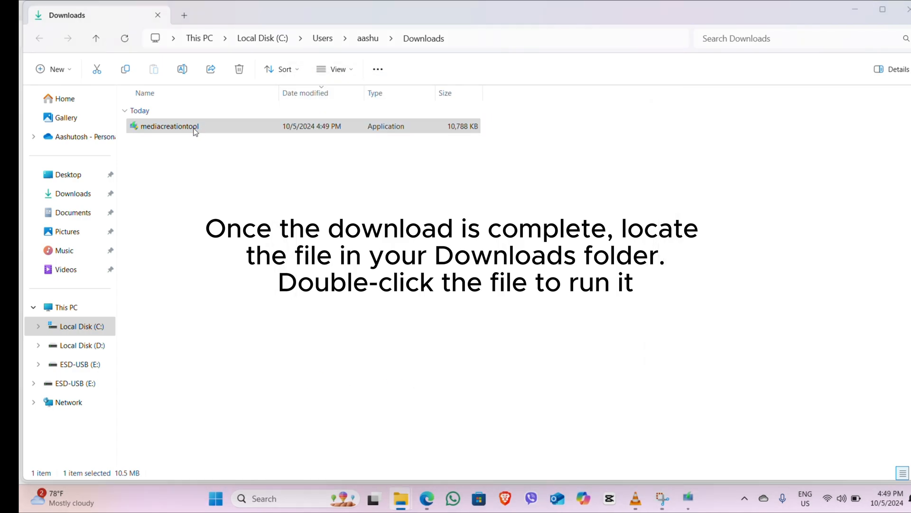
mouse_move(425, 353)
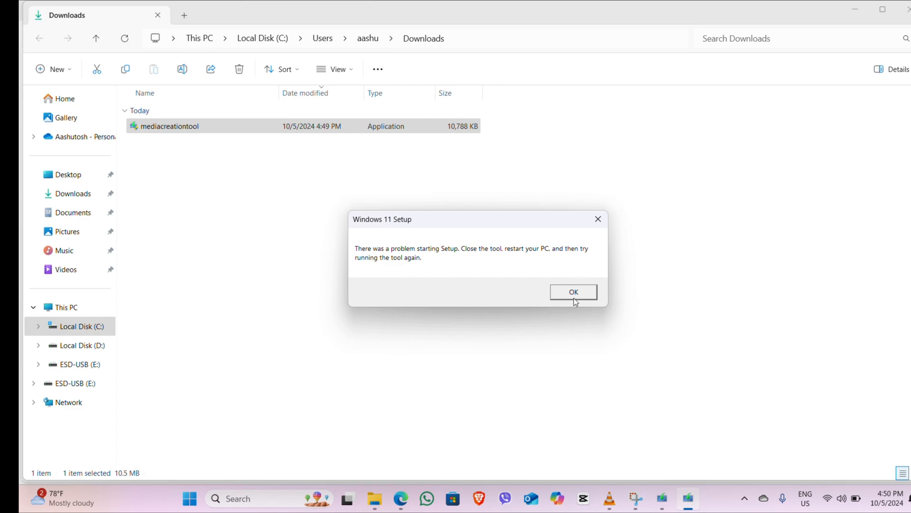
left_click(573, 291)
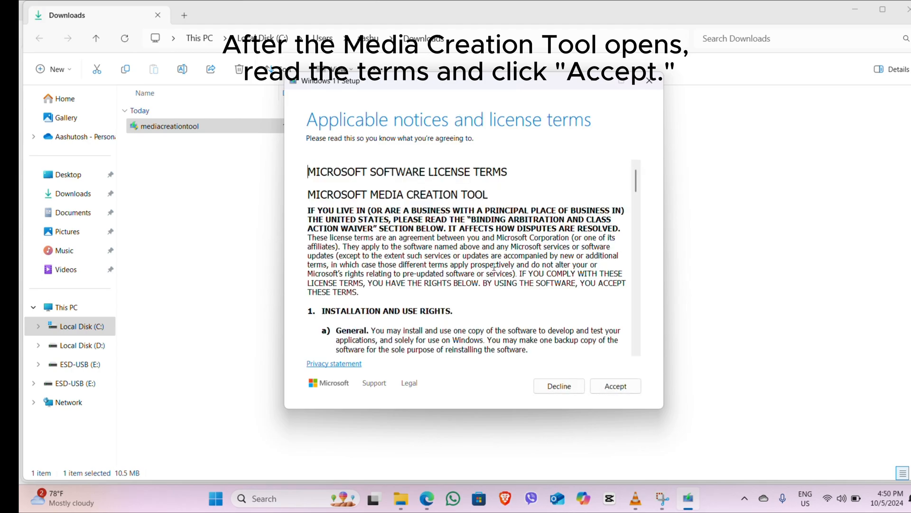
- Read through the applicable notices and accept the Microsoft license terms
scroll("down", 3)
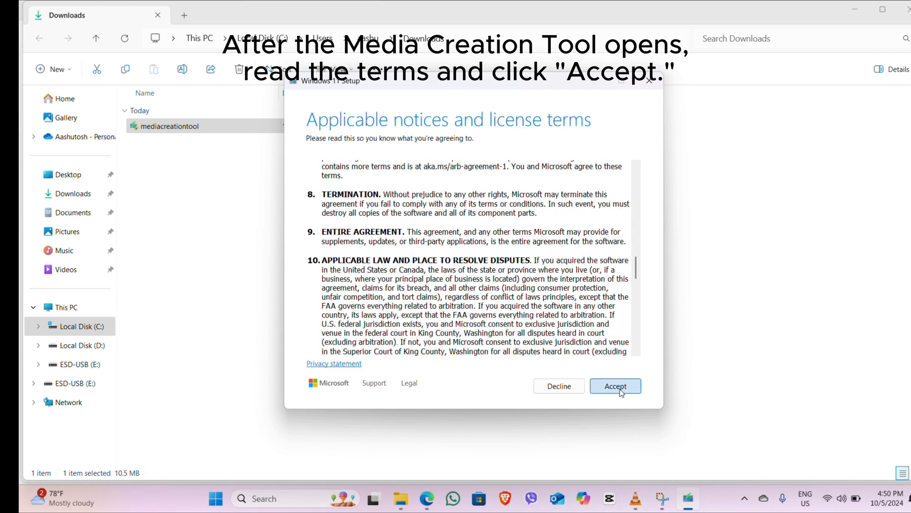
left_click(615, 386)
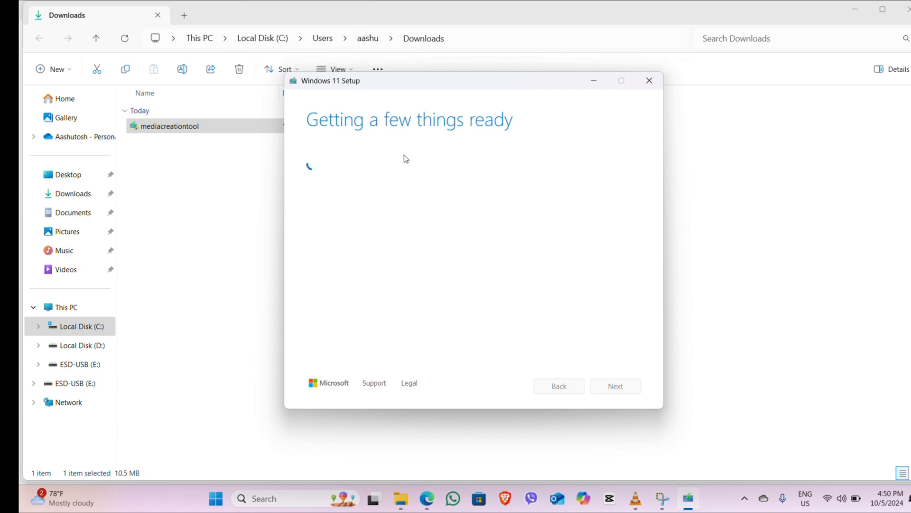
mouse_move(325, 191)
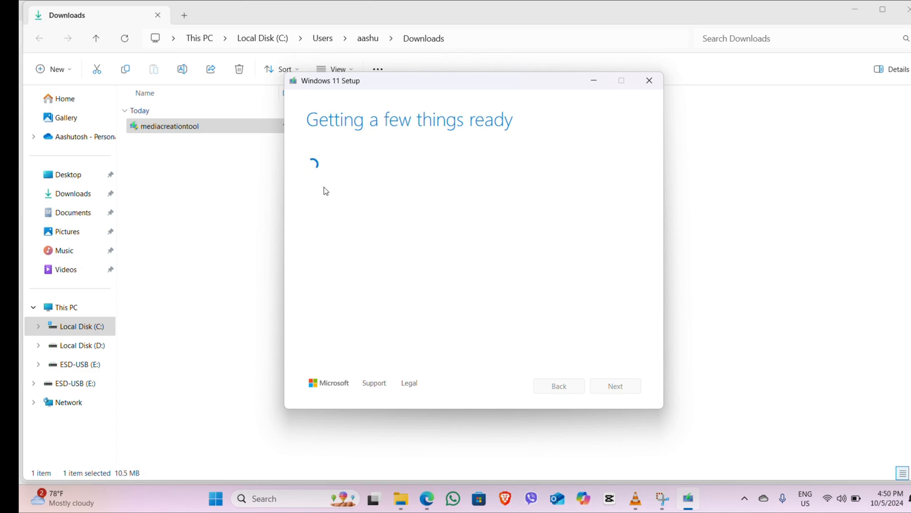
mouse_move(517, 28)
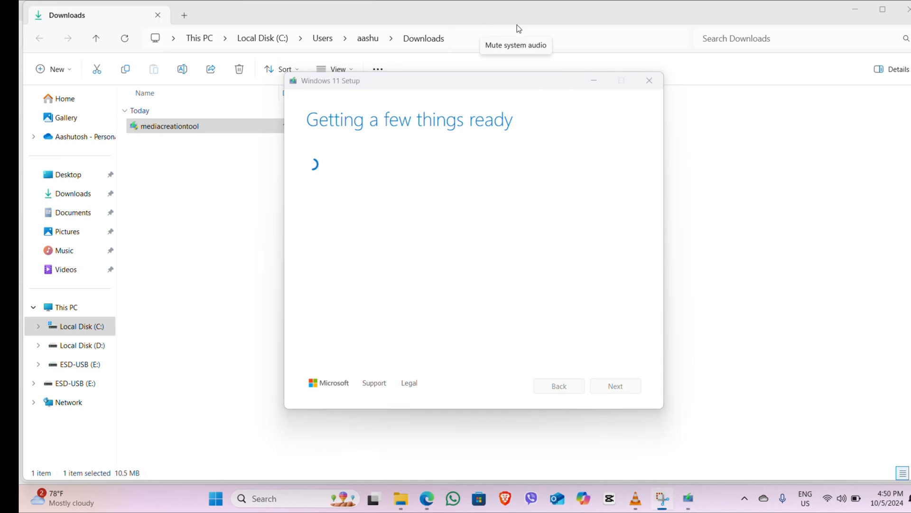
- Confirm English (United States) language and Windows 11 edition, then continue to the media choice
left_click(447, 177)
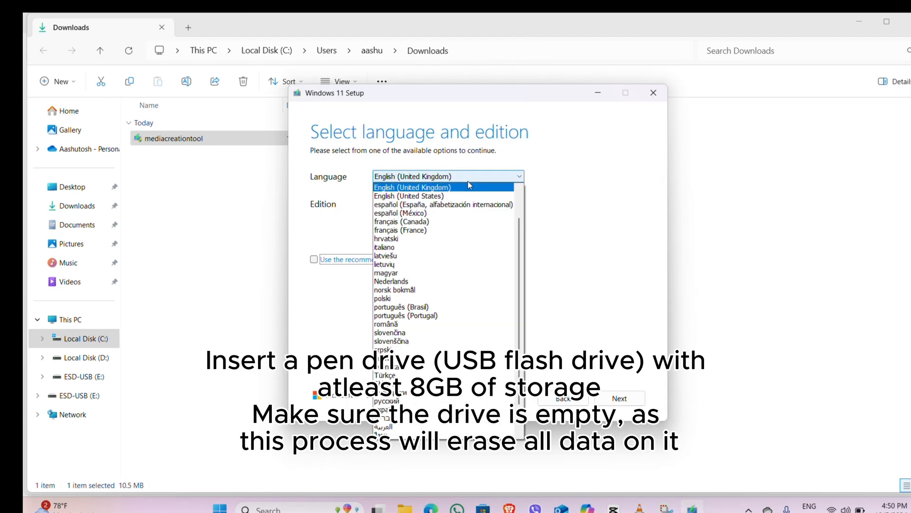
left_click(413, 196)
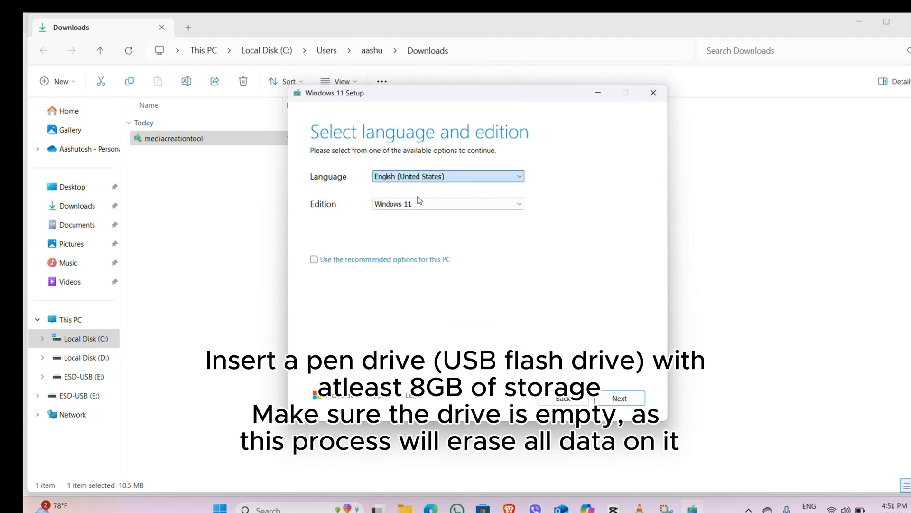
left_click(447, 203)
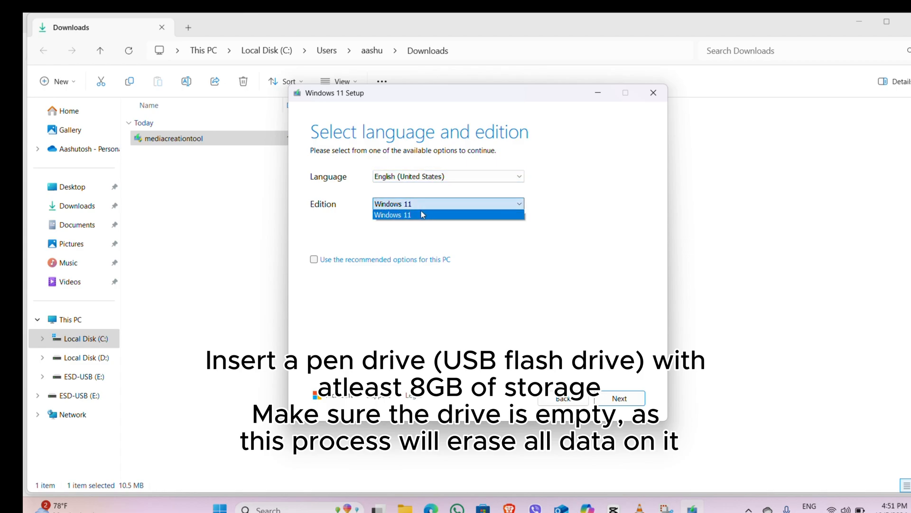
left_click(393, 214)
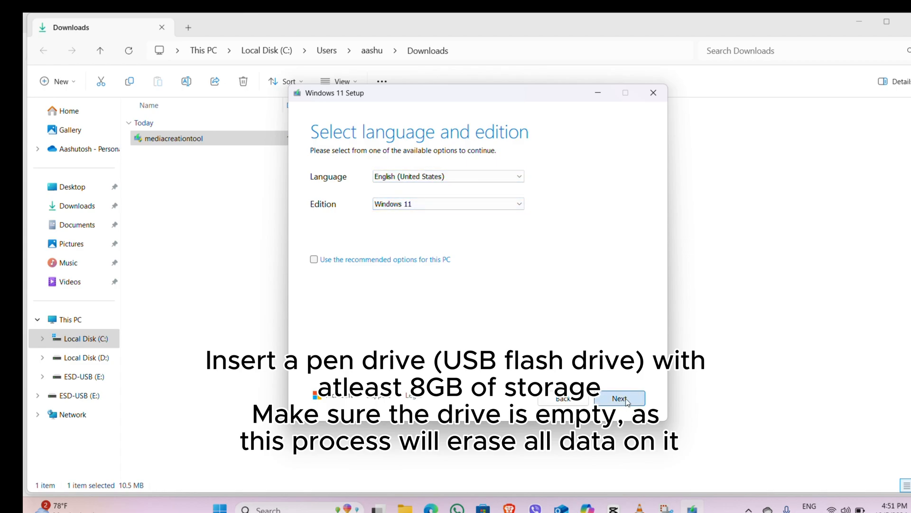
left_click(618, 398)
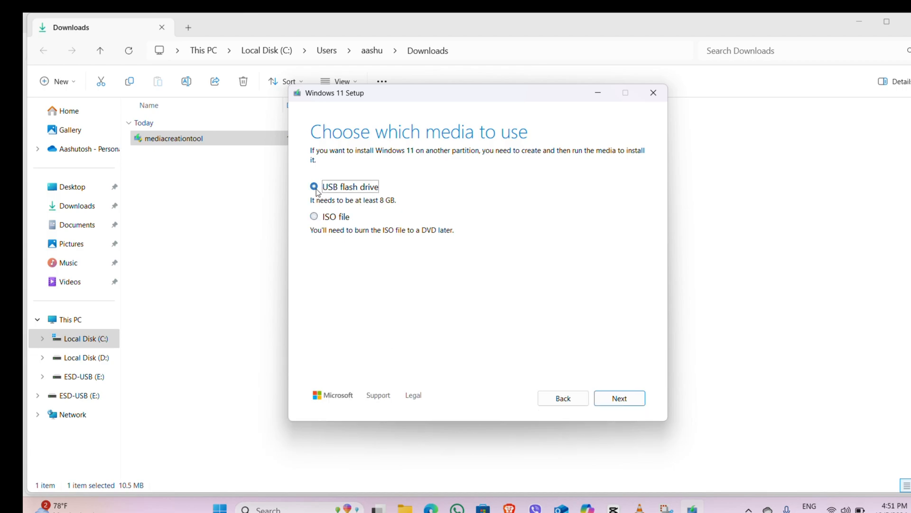
- Choose USB flash drive, target removable drive E: (ESD-USB) and start downloading Windows 11
left_click(313, 186)
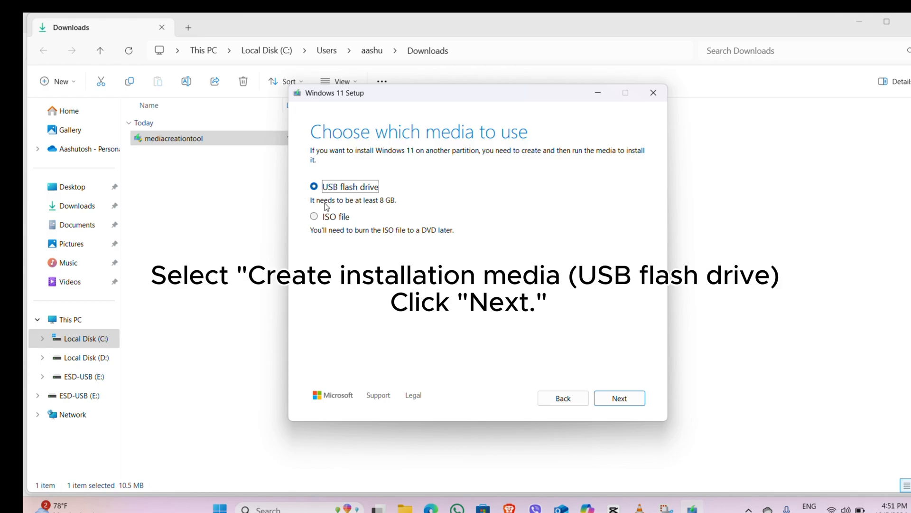
left_click(618, 397)
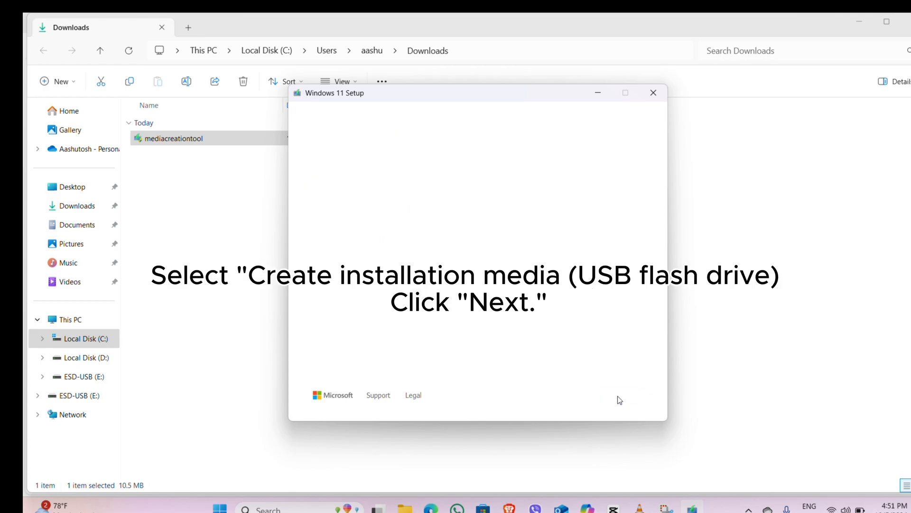
left_click(619, 398)
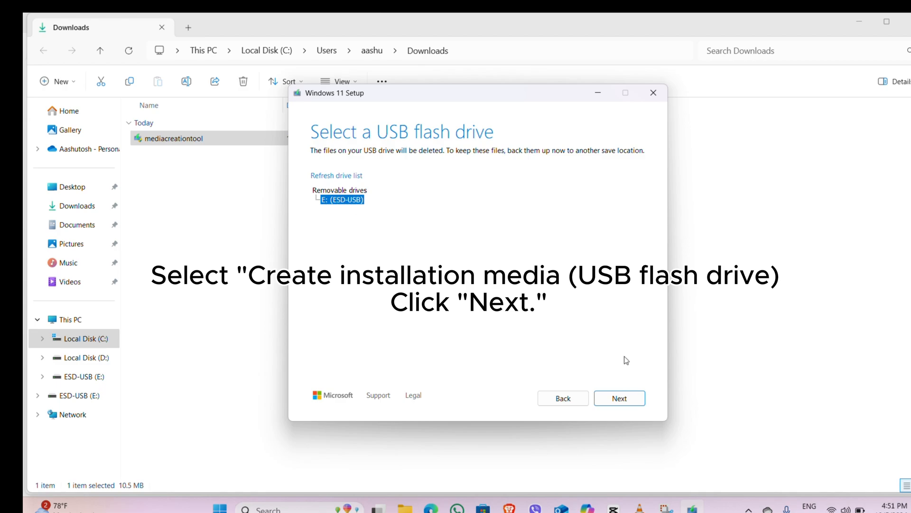
left_click(618, 398)
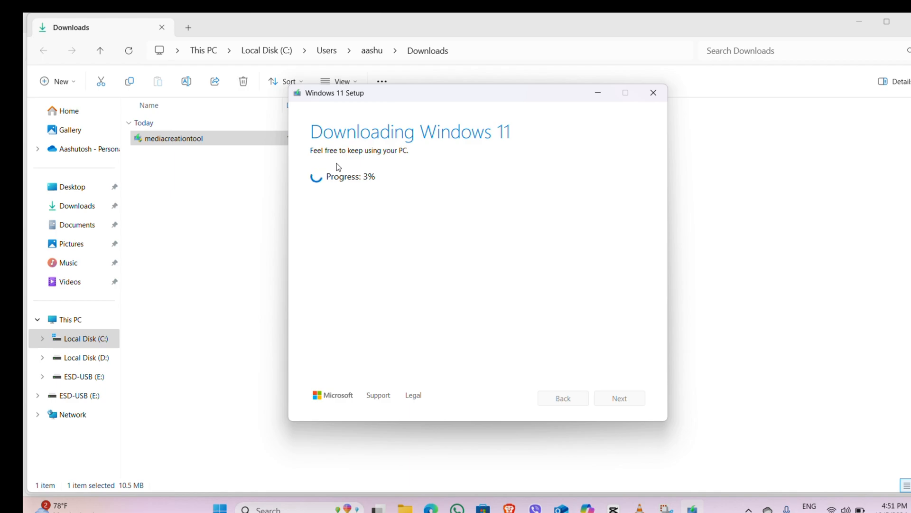
- Wait while Windows 11 downloads and the media is created on the USB drive
left_click(81, 376)
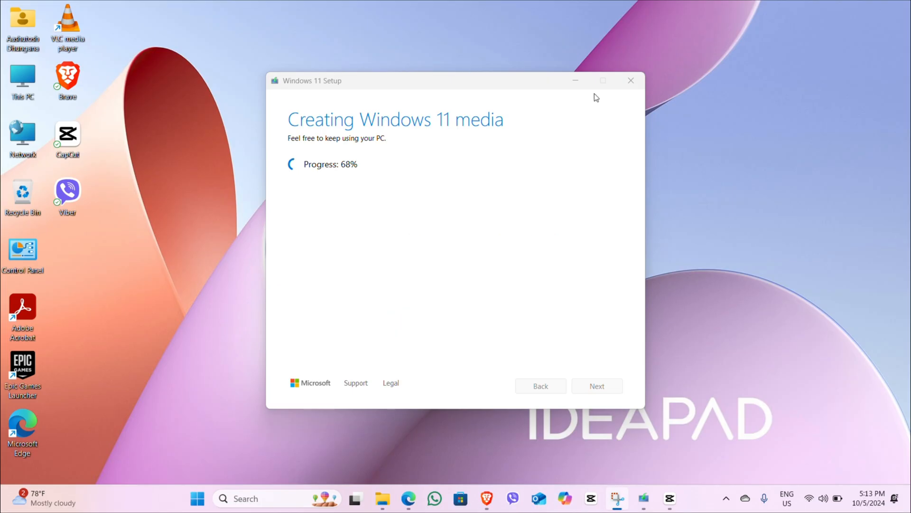
mouse_move(718, 134)
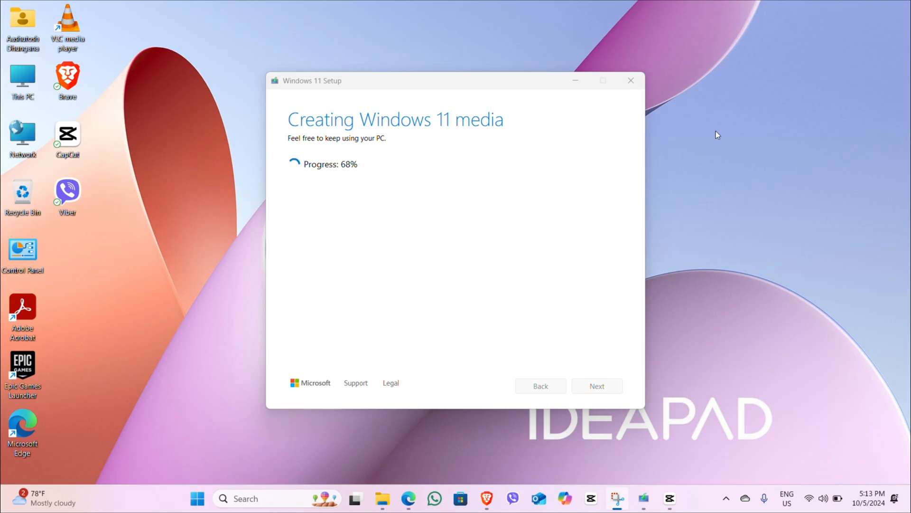
mouse_move(393, 25)
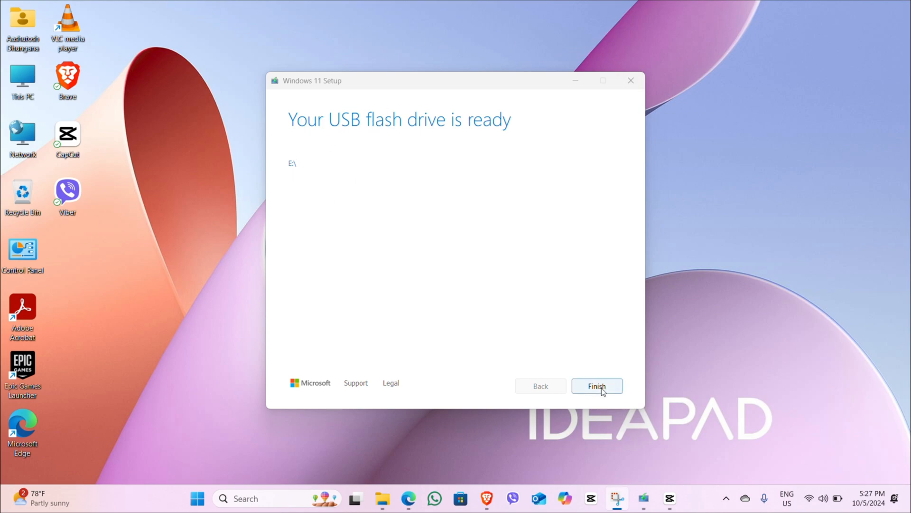
- Finish and close the tool once the E:\ USB flash drive is reported ready
left_click(596, 386)
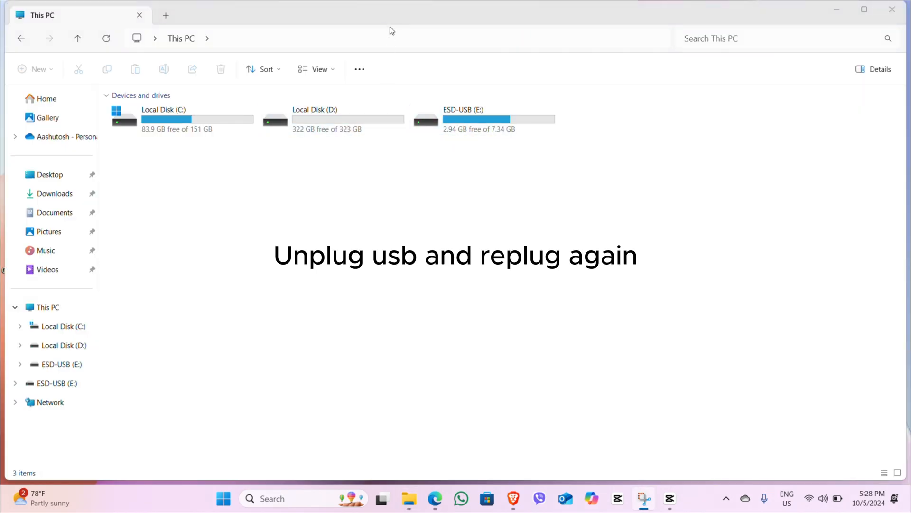
- Refresh This PC so the replugged ESD-USB (E:) drive is listed again
left_click(106, 38)
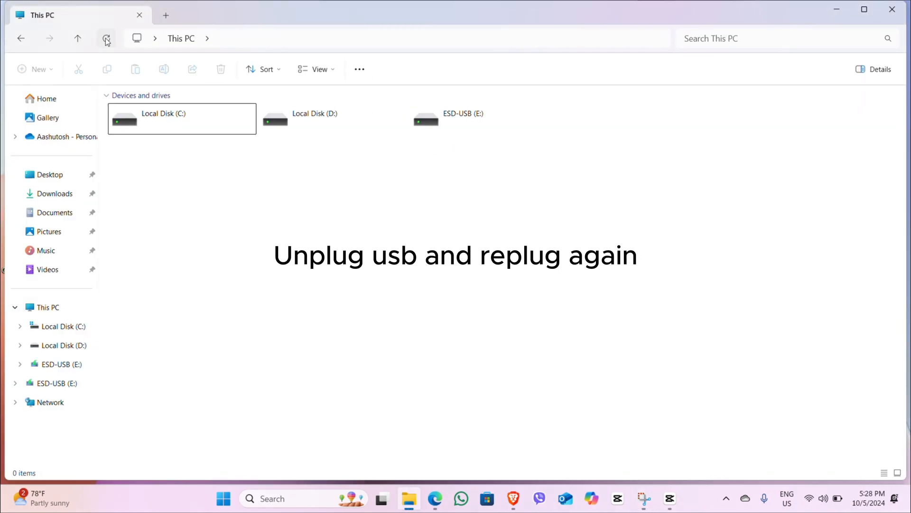
left_click(105, 38)
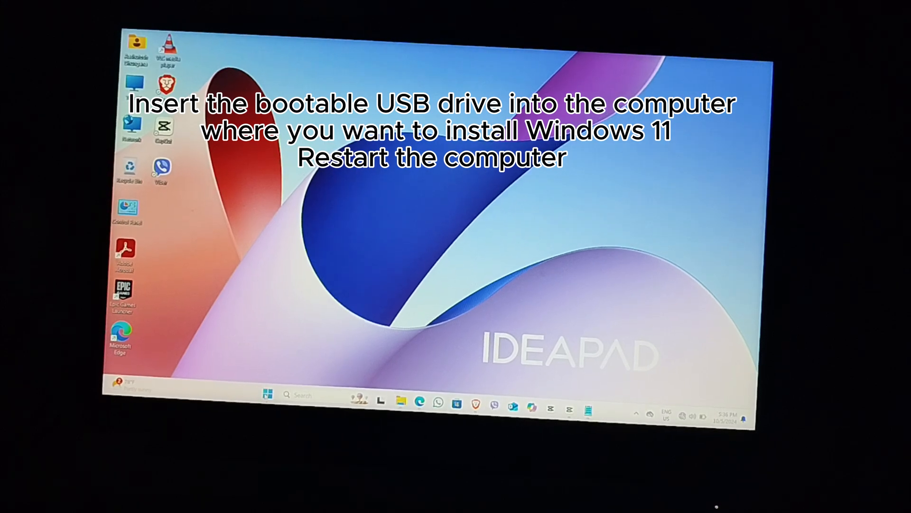
- Restart the computer from the Start menu power options with the USB drive inserted
left_click(265, 395)
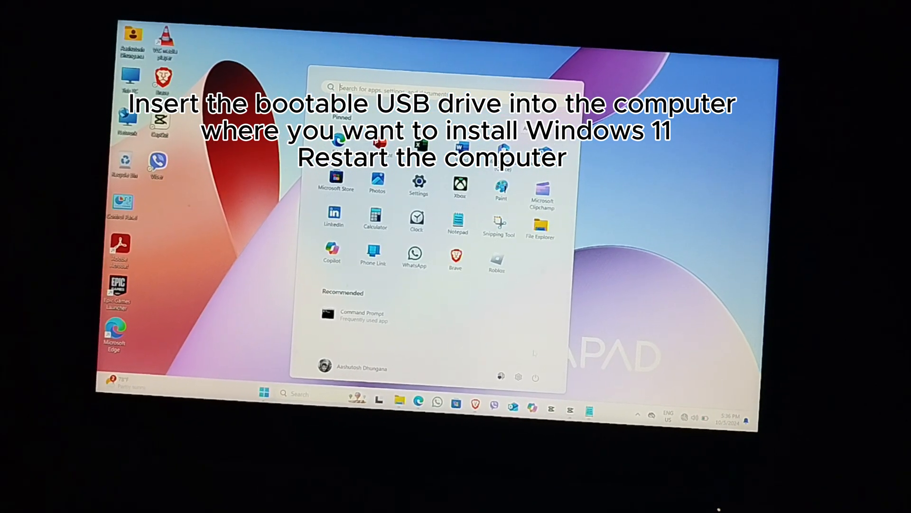
left_click(534, 377)
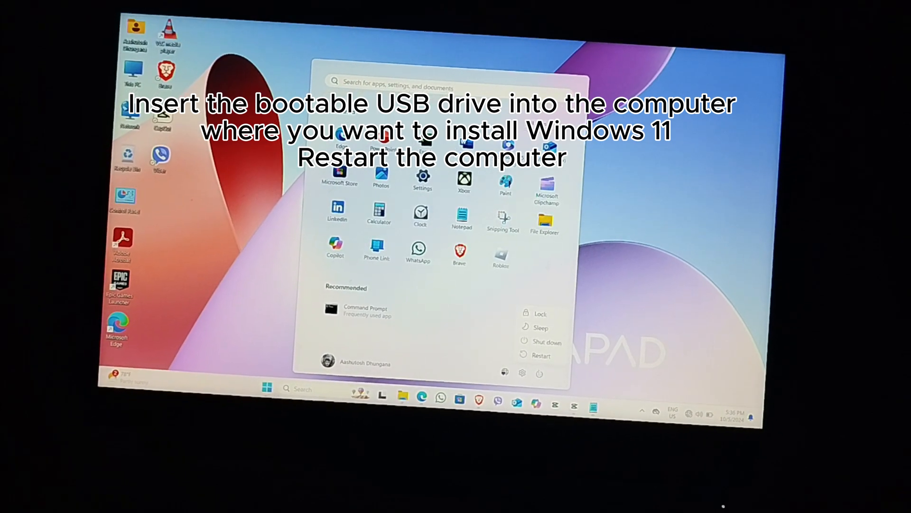
left_click(540, 355)
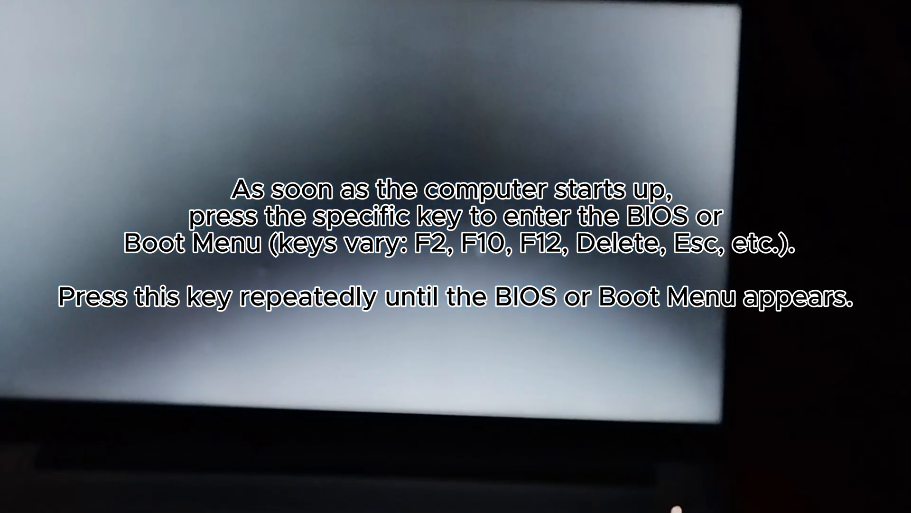
- Boot the PC from the EFI USB Device via the F12 startup boot menu
key("F12")
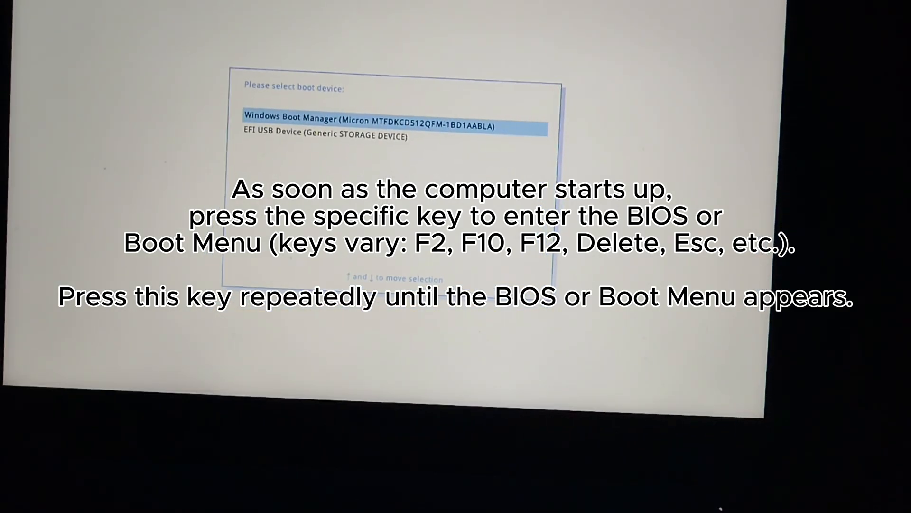
key("down")
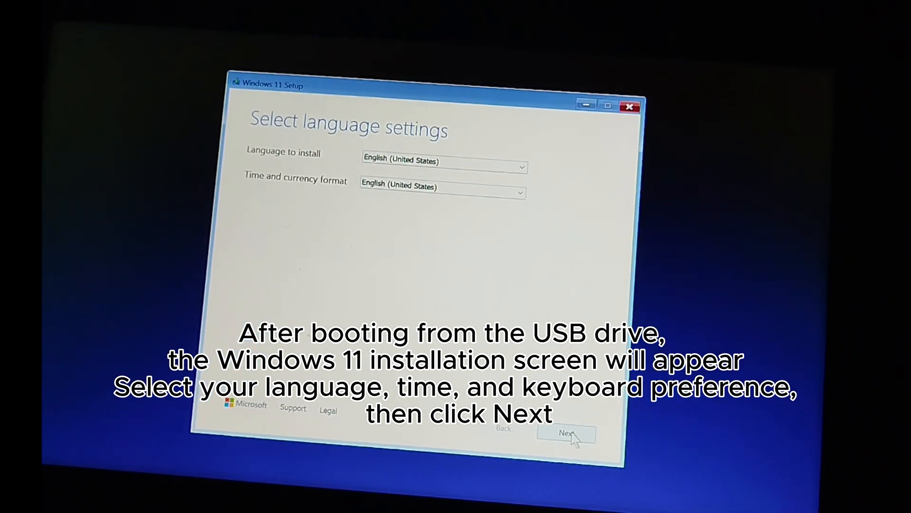
- Keep English (United States) and US keyboard, agree everything will be deleted, and continue to image selection
left_click(565, 434)
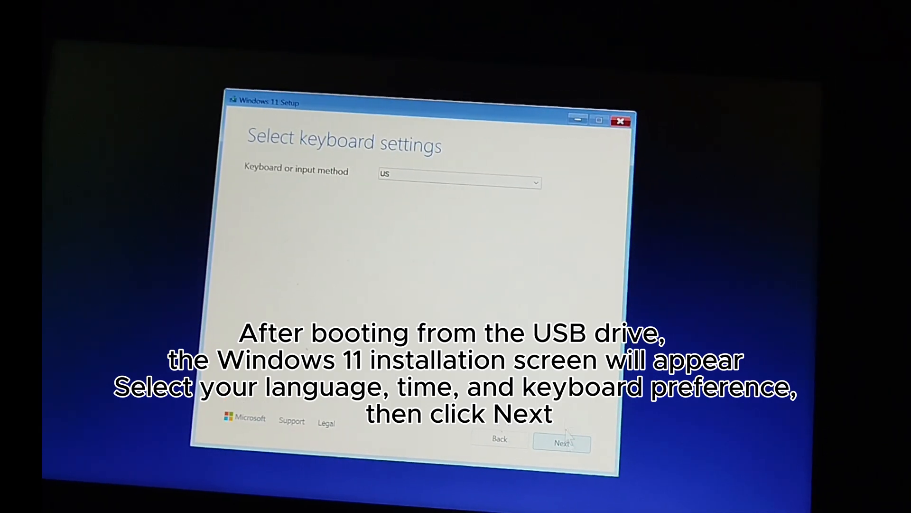
left_click(561, 441)
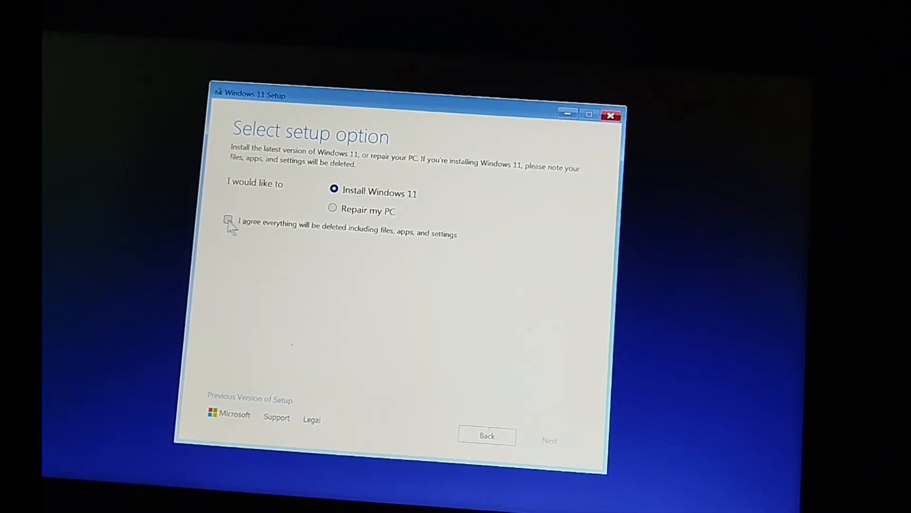
left_click(229, 221)
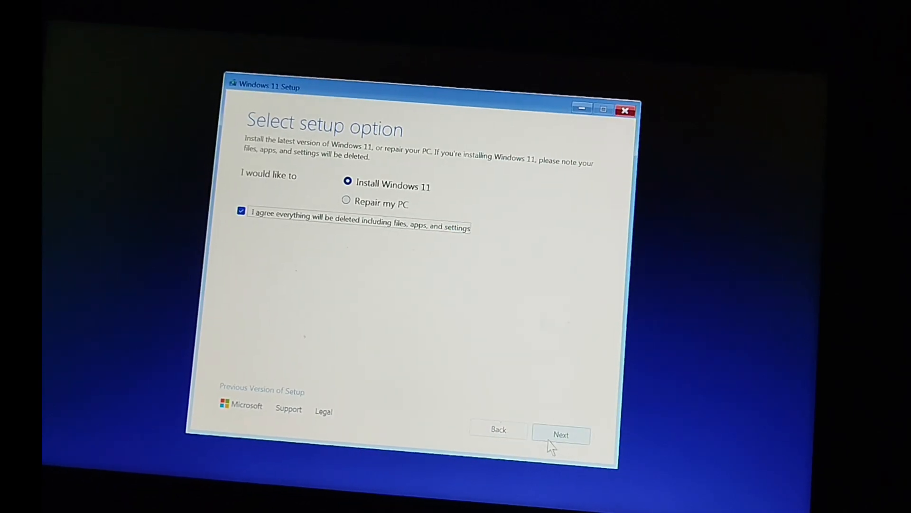
left_click(560, 434)
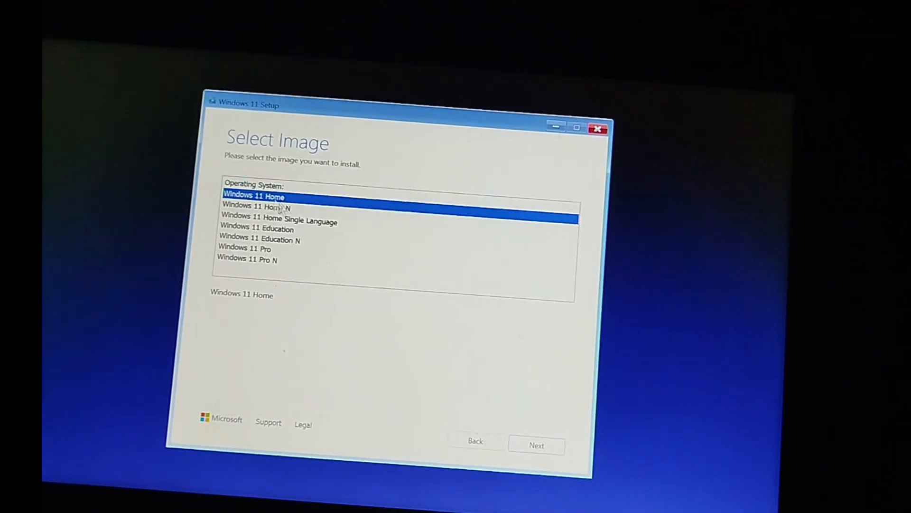
- Choose Windows 11 Pro as the edition and accept the license terms
left_click(245, 247)
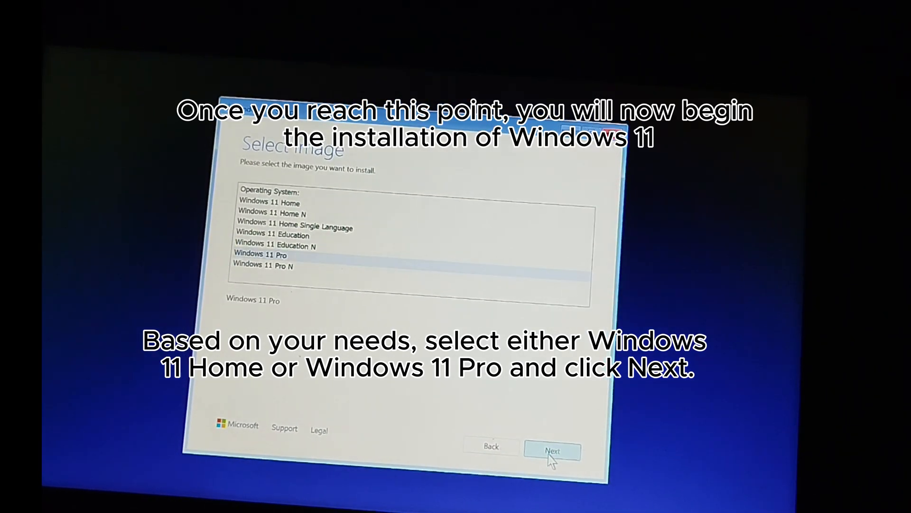
left_click(552, 450)
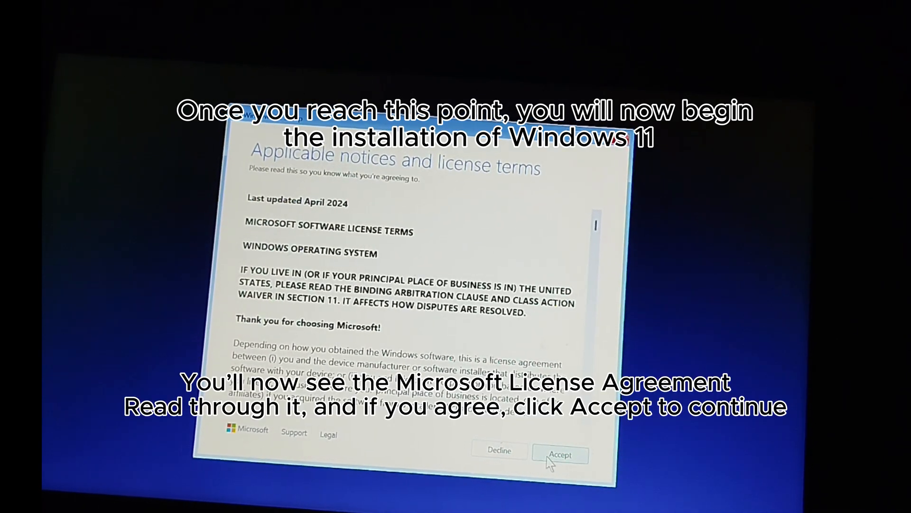
left_click(560, 454)
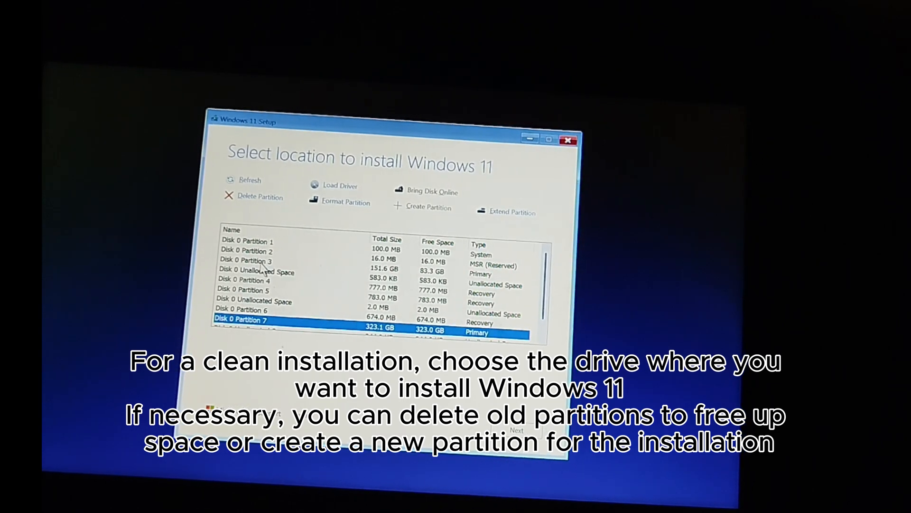
- Select Disk 0 Partition 3, the 151.6 GB primary partition, as the install location
left_click(262, 269)
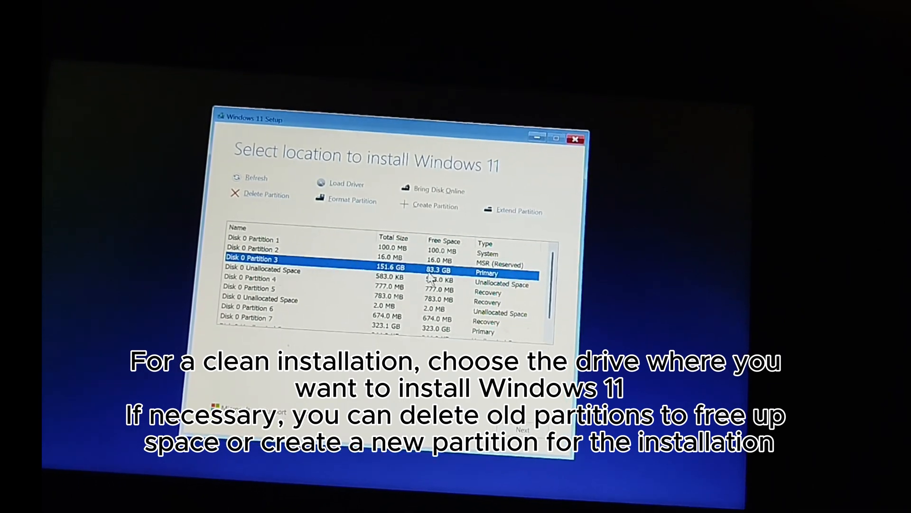